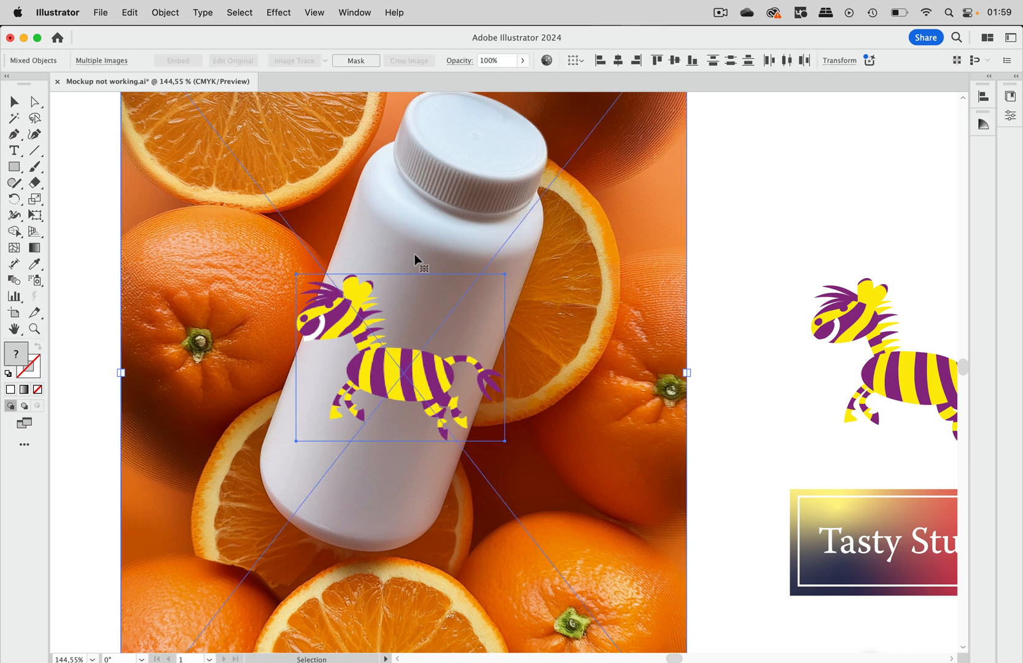
# Step: Find Preview Mockup greyed out under Object > Mockup (Beta), then select the raster zebra on the bottle
pyautogui.click(164, 12)
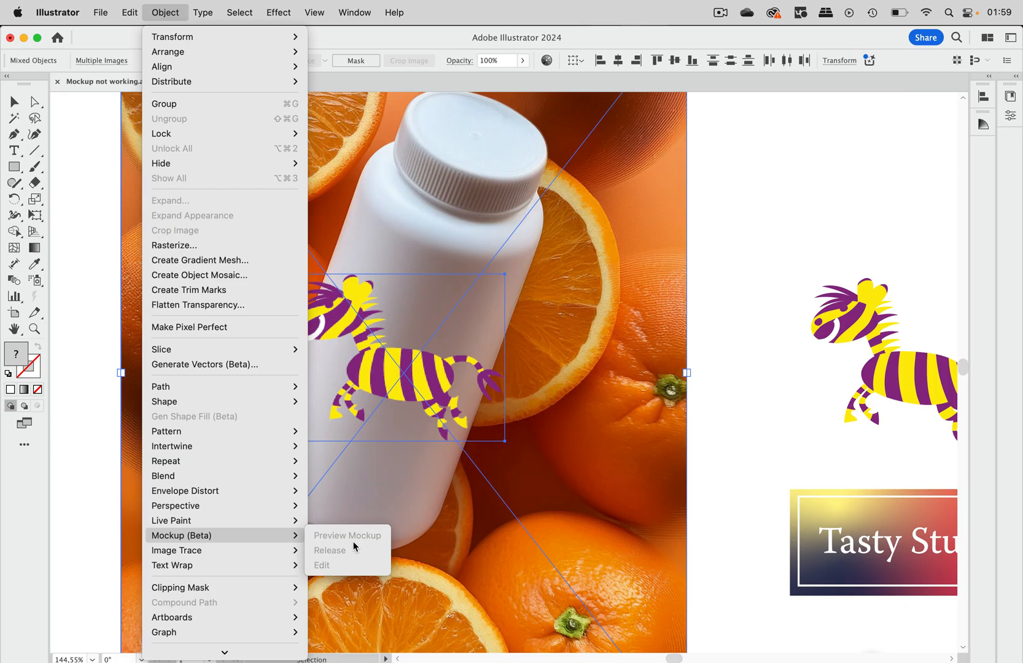
pyautogui.click(347, 535)
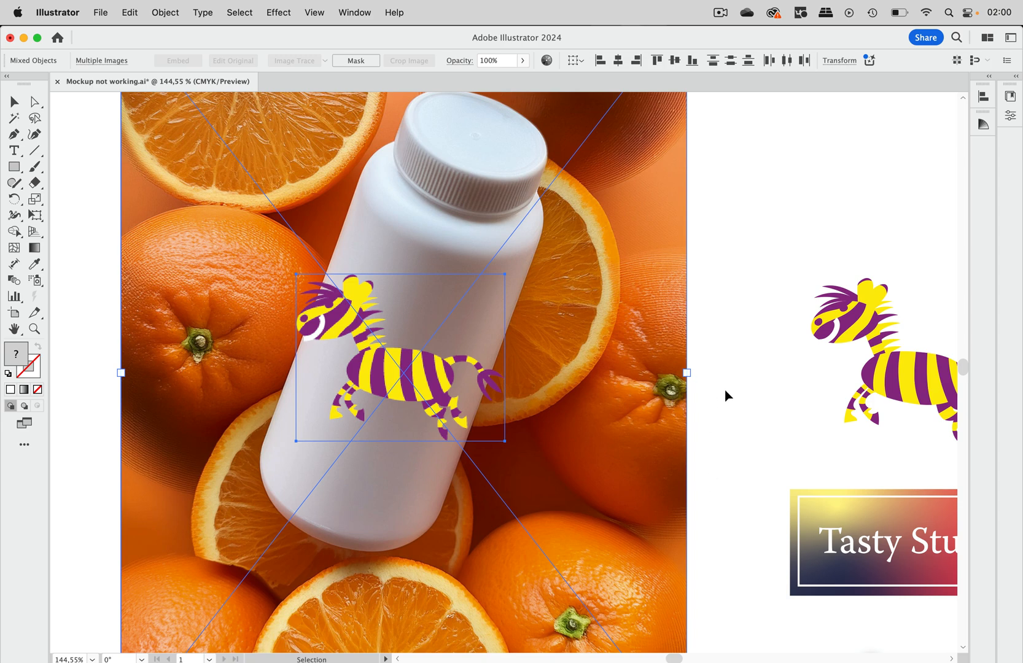
pyautogui.click(636, 356)
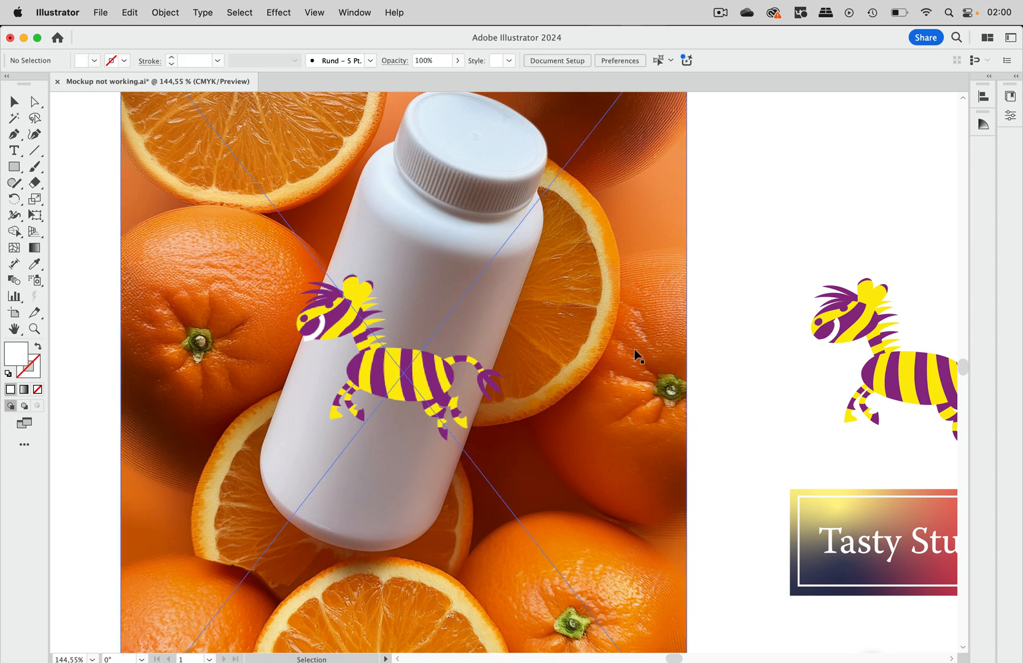
pyautogui.click(401, 358)
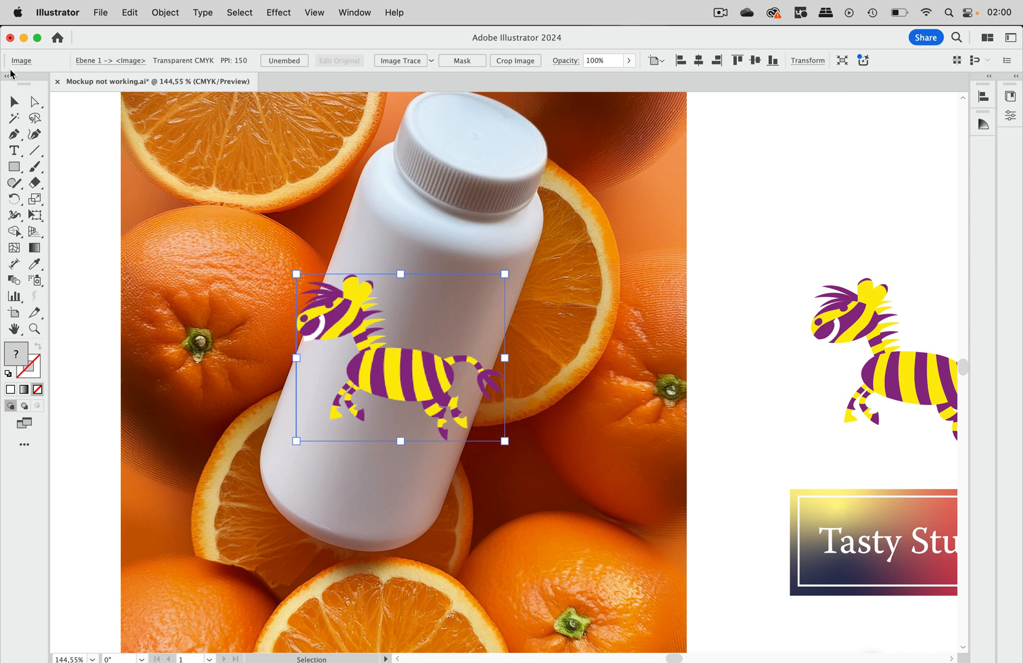
pyautogui.moveTo(205, 69)
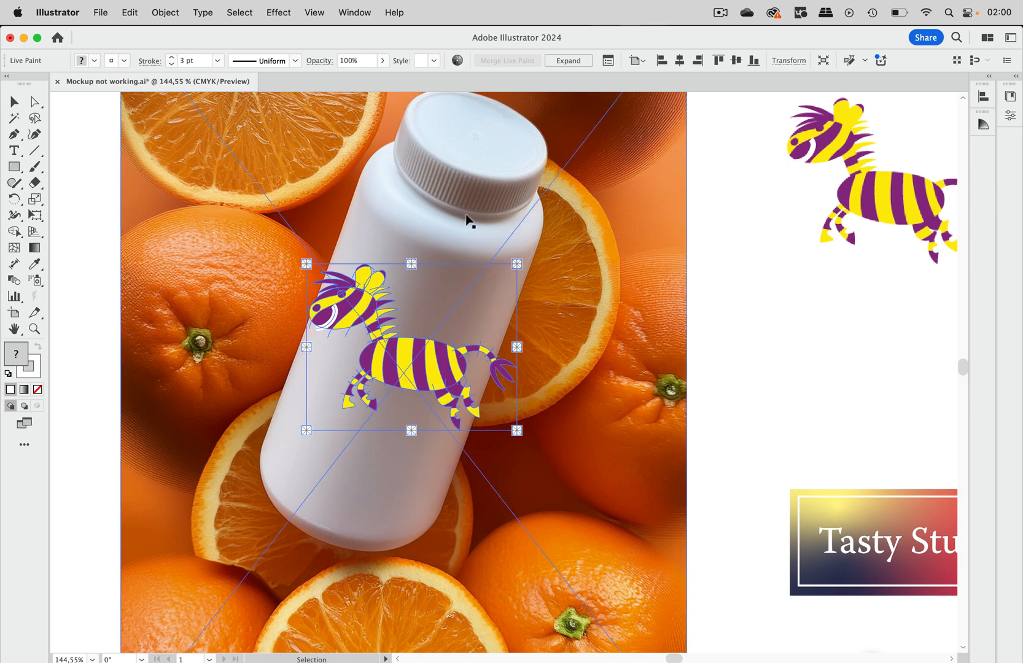
# Step: Create a mockup from the zebra and bottle photo via Mockup (Beta), then dismiss the Mockup panel
pyautogui.click(457, 223)
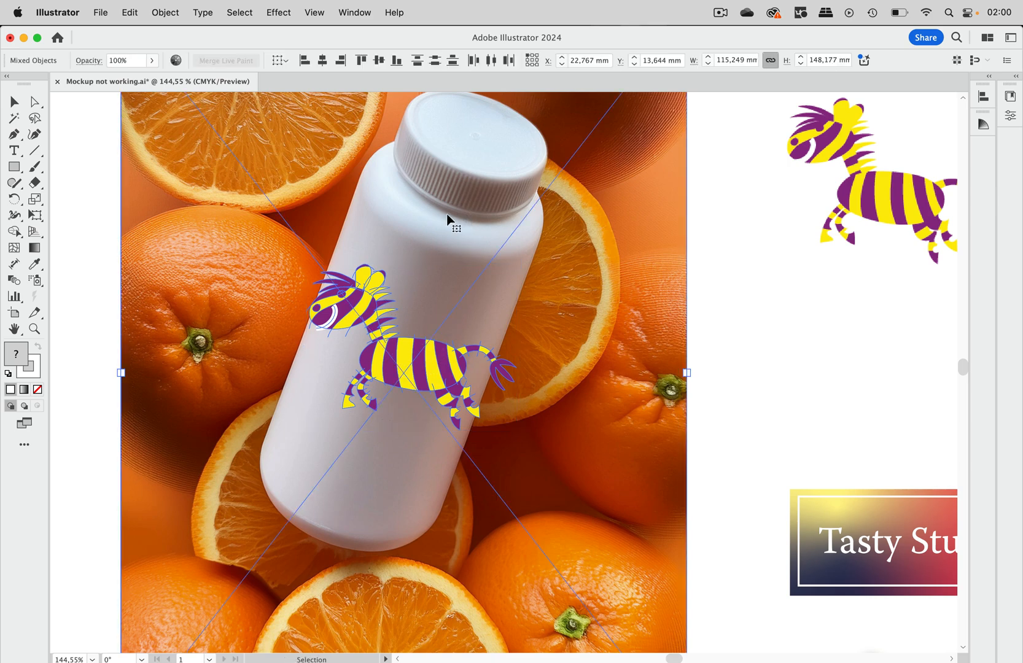
pyautogui.moveTo(192, 36)
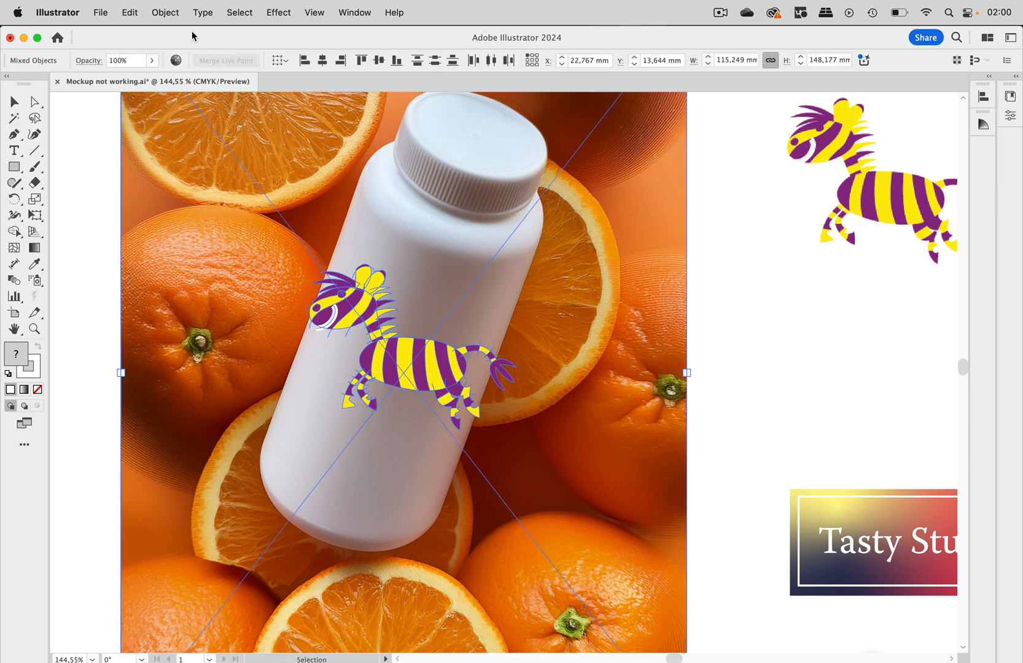
pyautogui.click(165, 12)
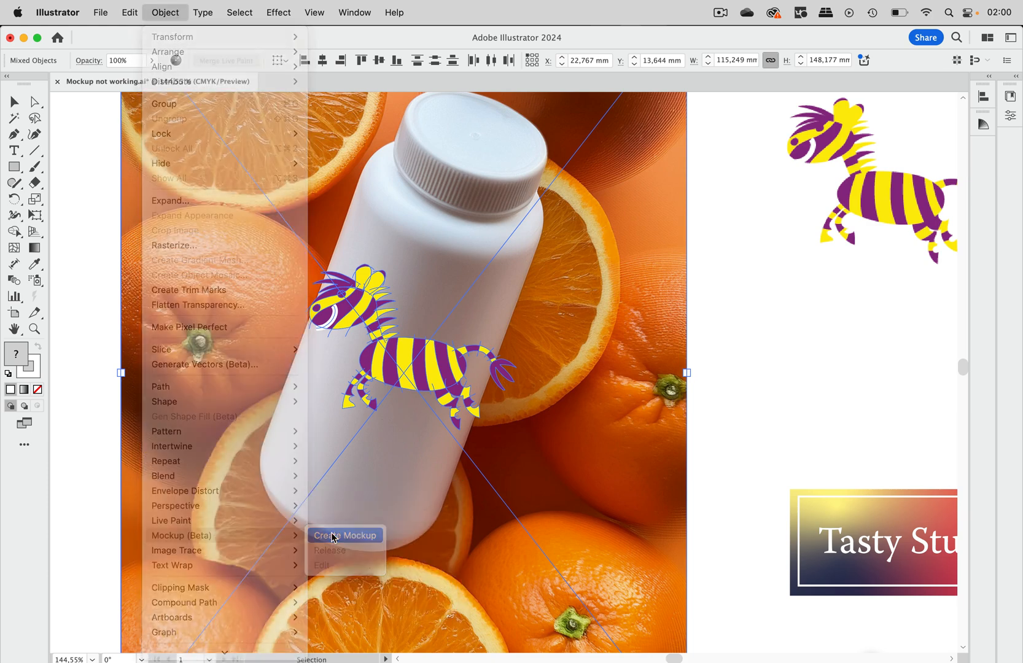
pyautogui.click(344, 535)
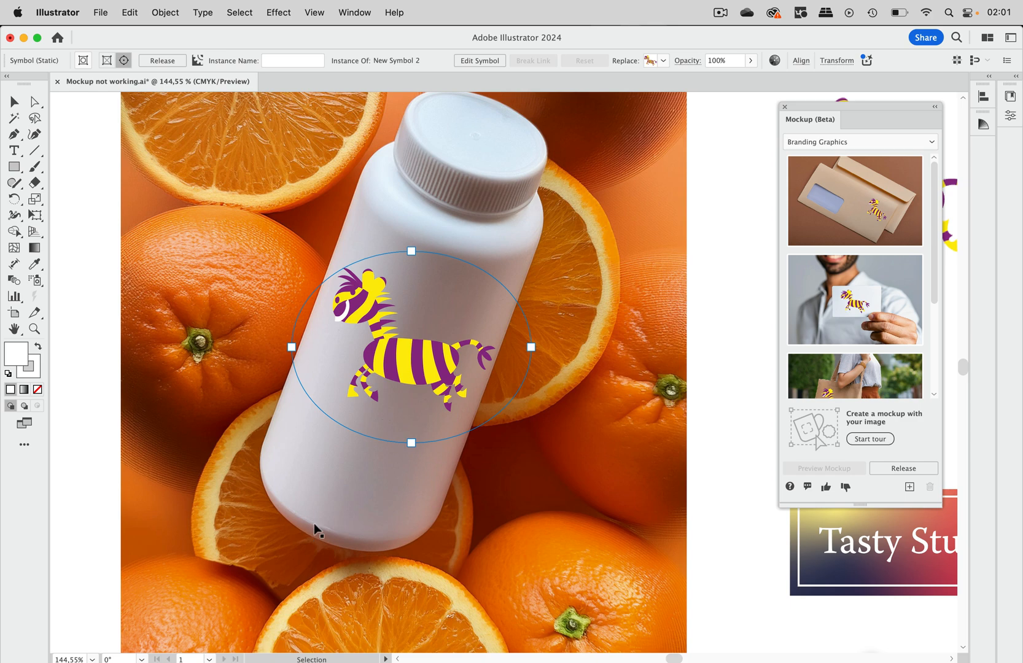
pyautogui.moveTo(444, 363)
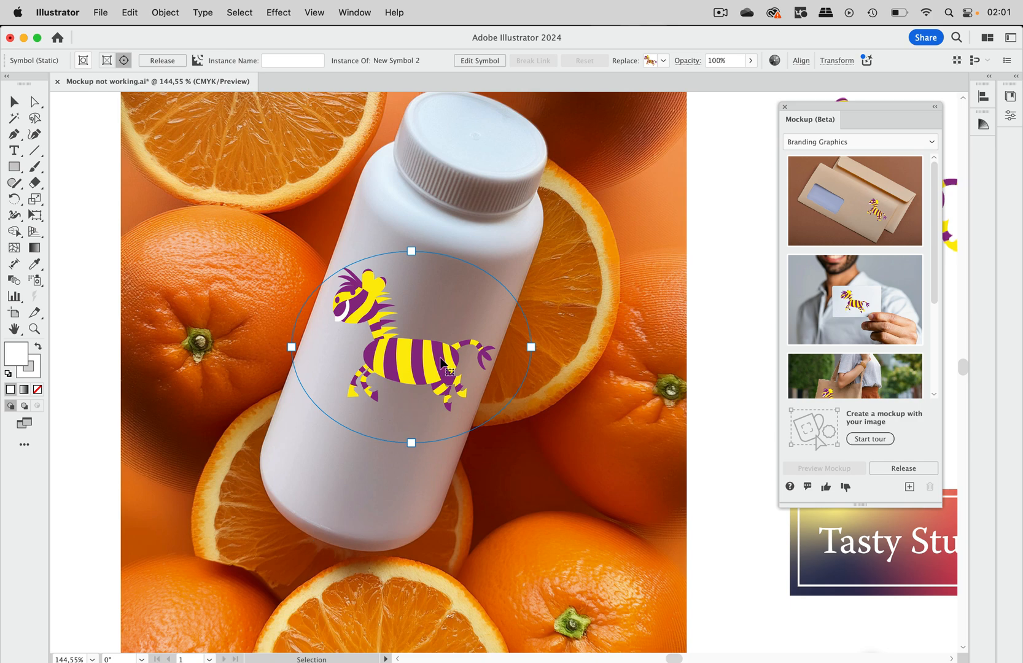
pyautogui.moveTo(716, 176)
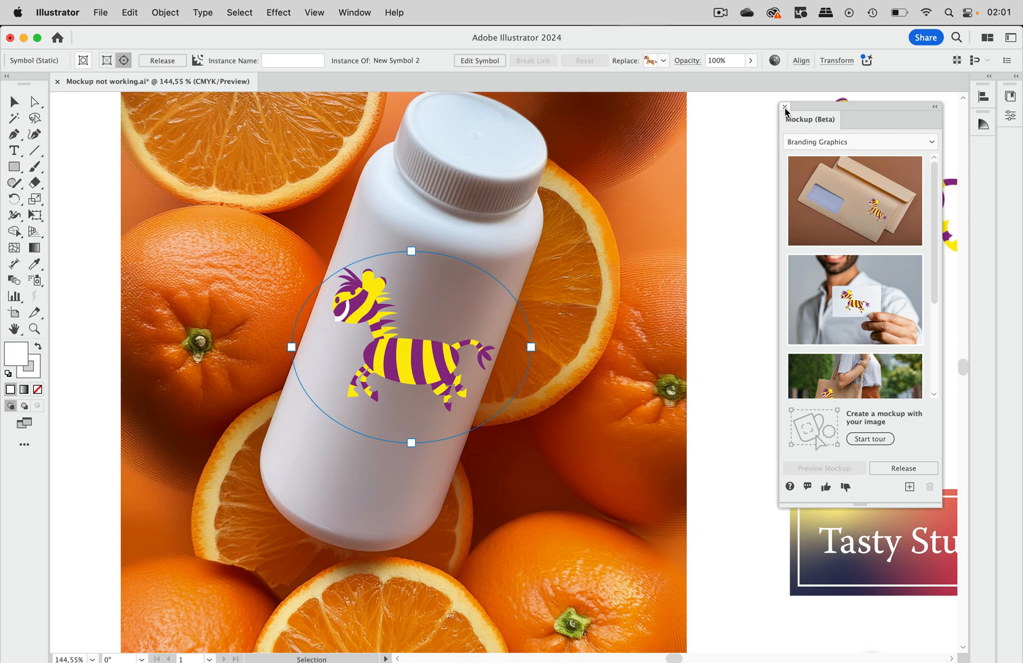
pyautogui.click(785, 107)
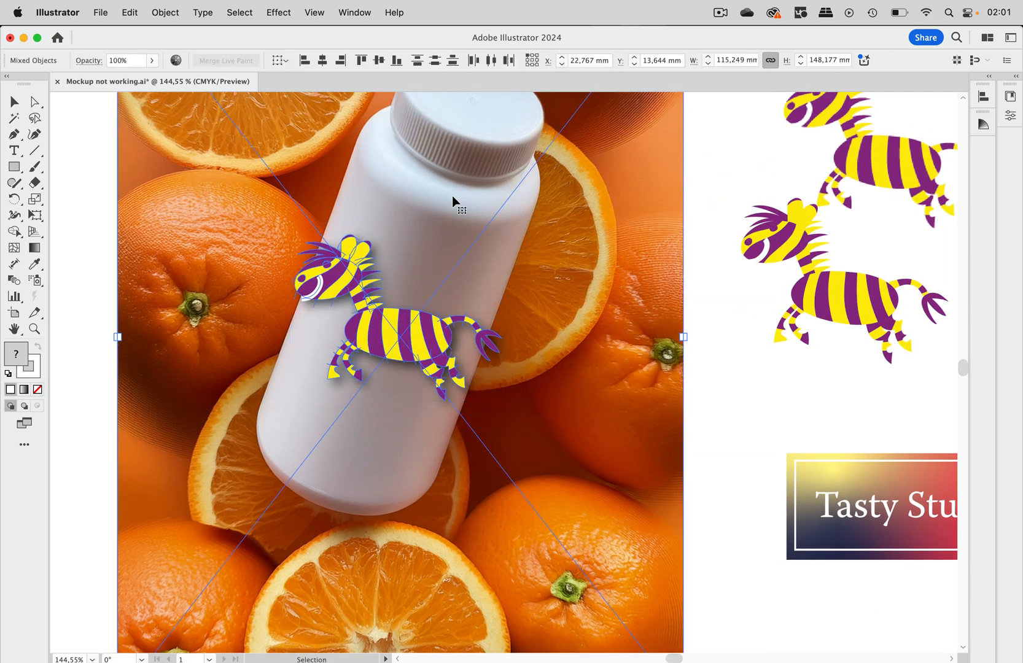
# Step: Create a mockup with the drop-shadow zebra, dismissing the unsupported-effects warning and the Mockup panel
pyautogui.click(165, 12)
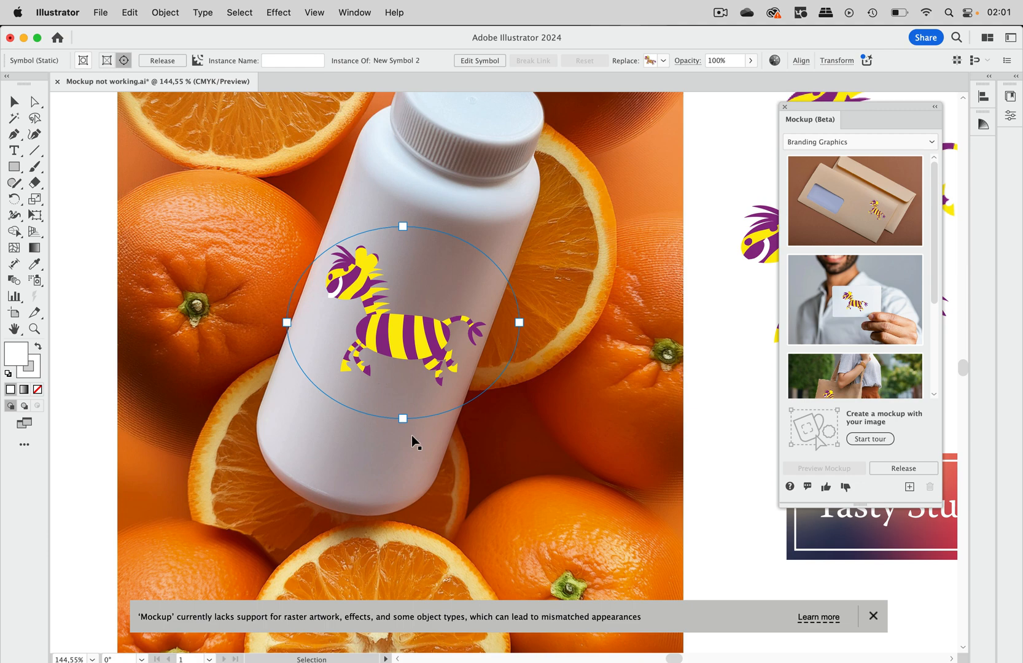
pyautogui.moveTo(317, 566)
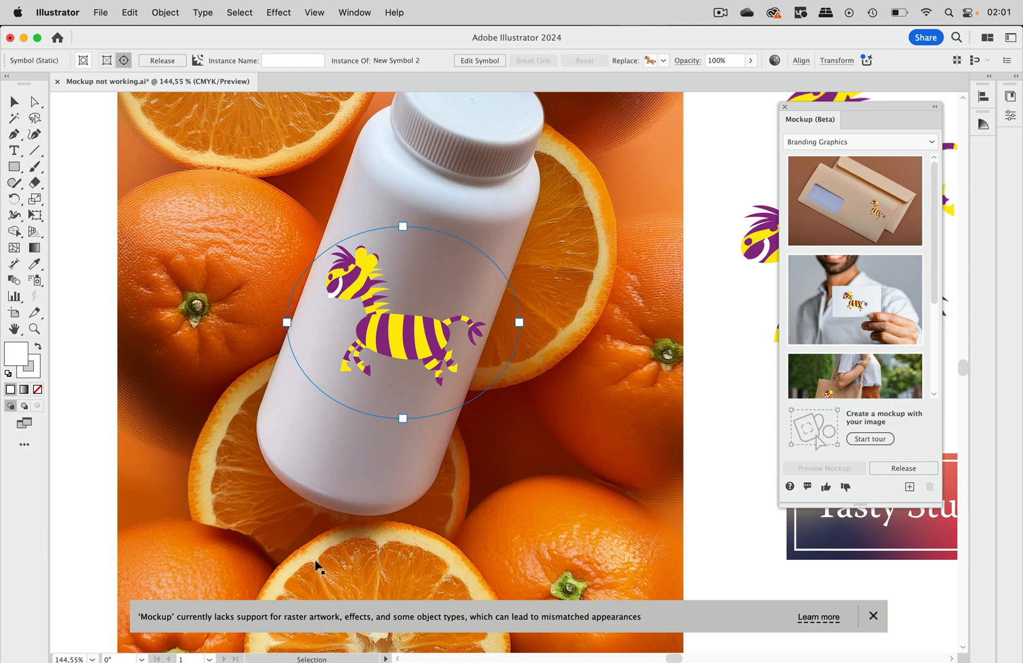
pyautogui.moveTo(664, 614)
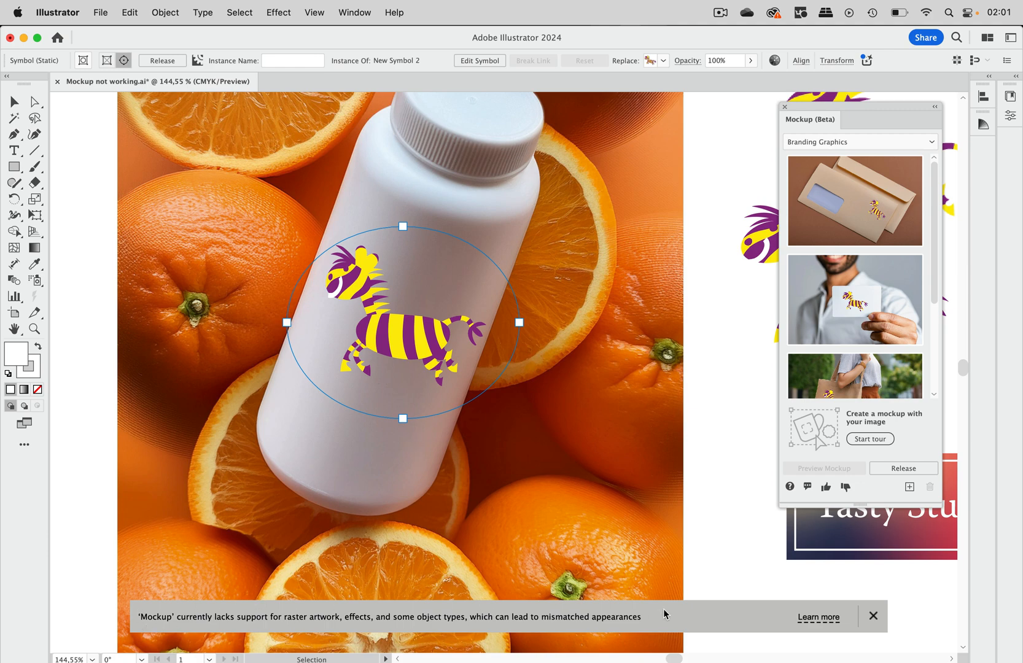
pyautogui.click(873, 616)
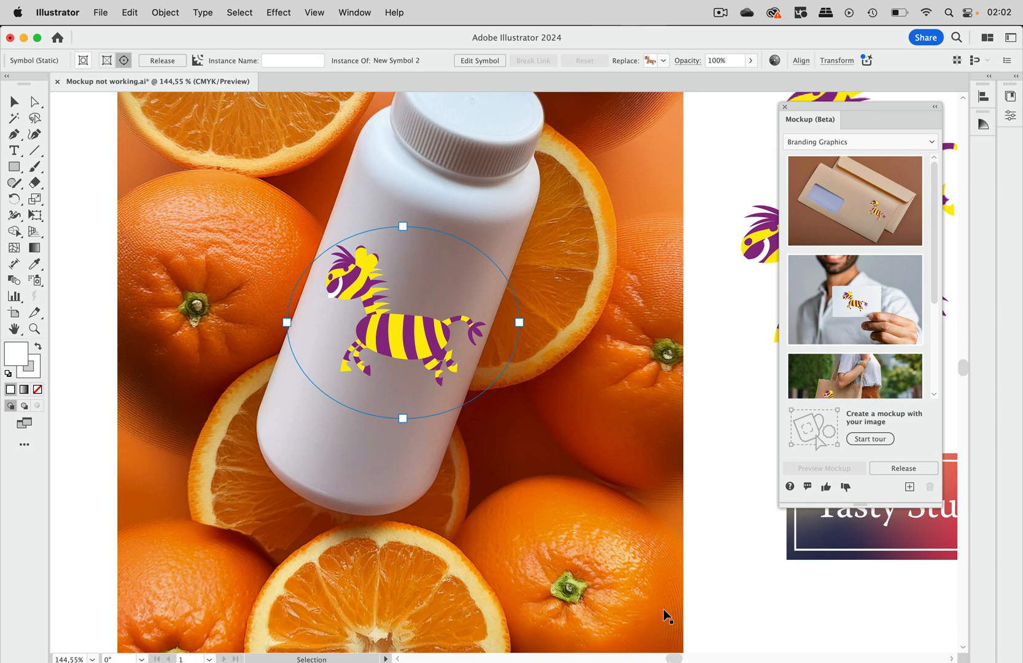
pyautogui.moveTo(712, 543)
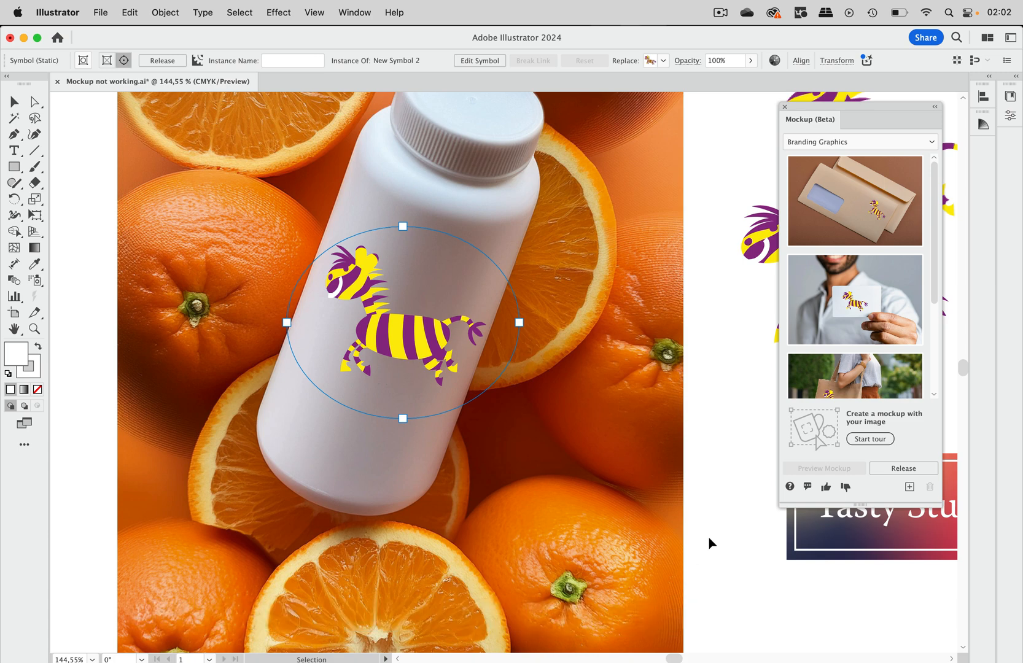
pyautogui.click(785, 107)
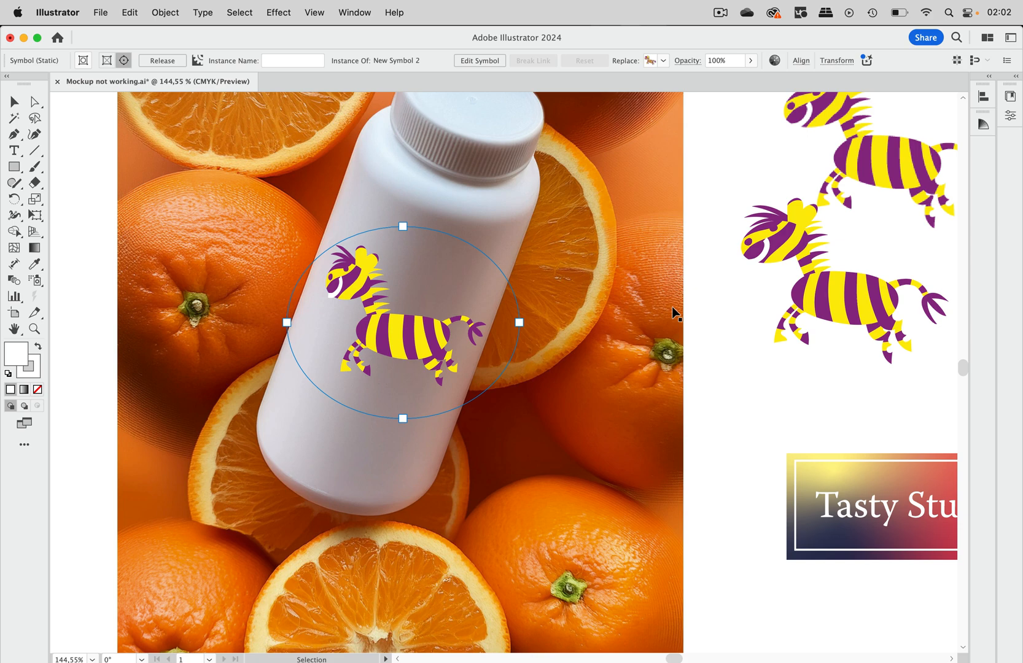
pyautogui.moveTo(305, 7)
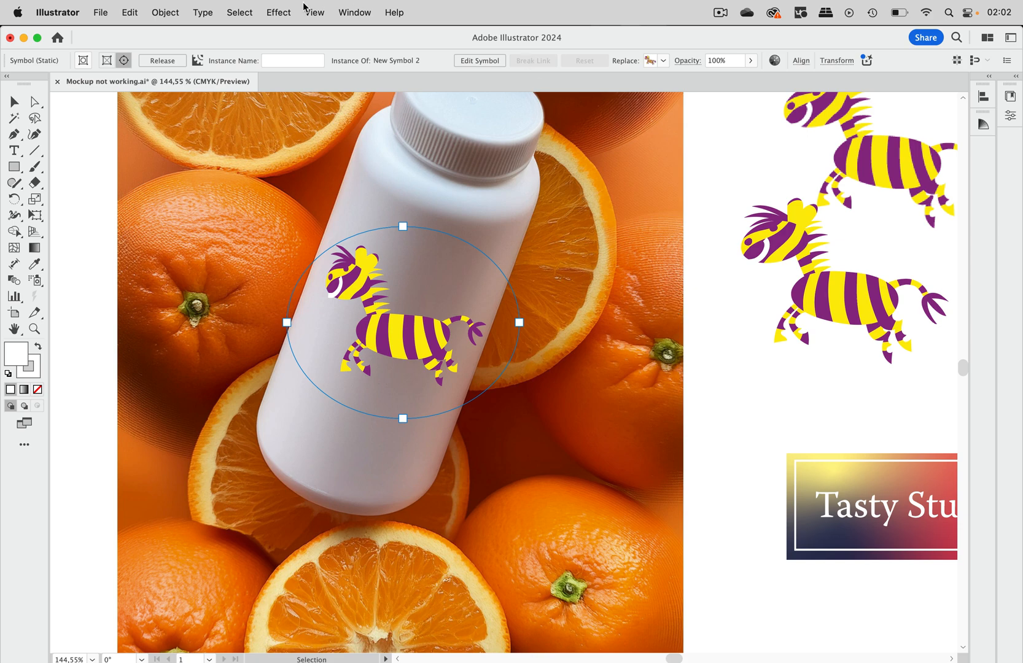
pyautogui.click(278, 12)
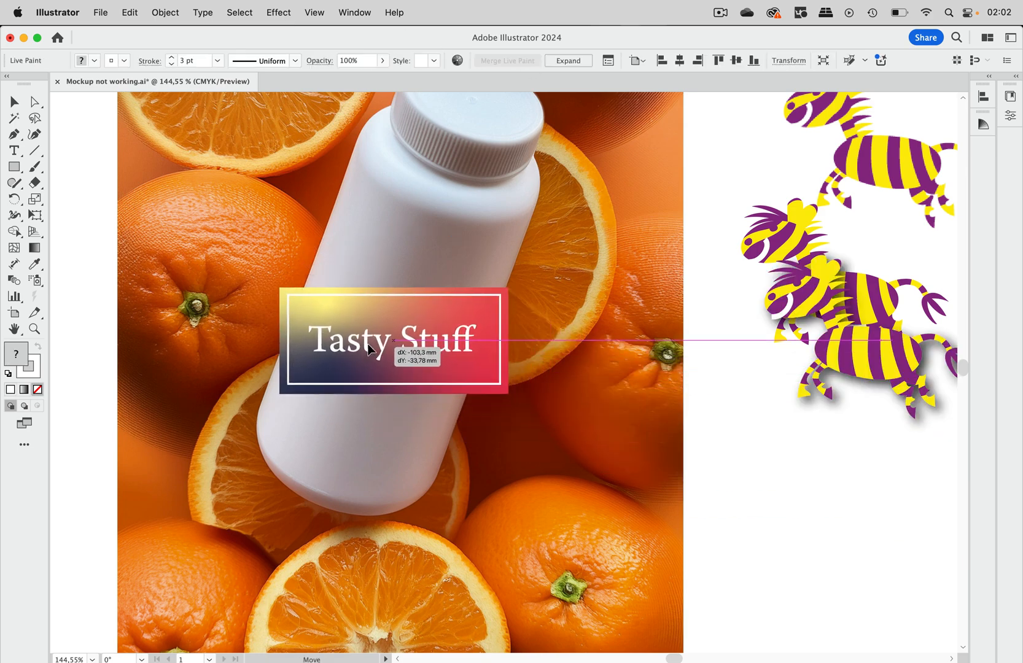
# Step: Check Envelope Distort options, then release the Tasty Stuff label from the bottle mockup
pyautogui.click(165, 13)
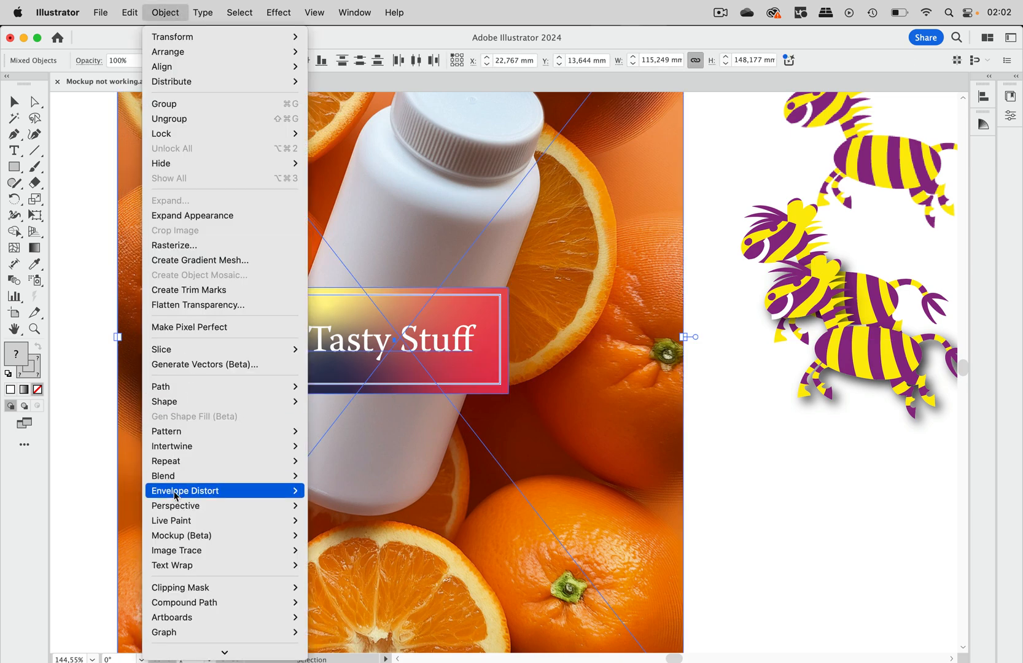
pyautogui.click(182, 535)
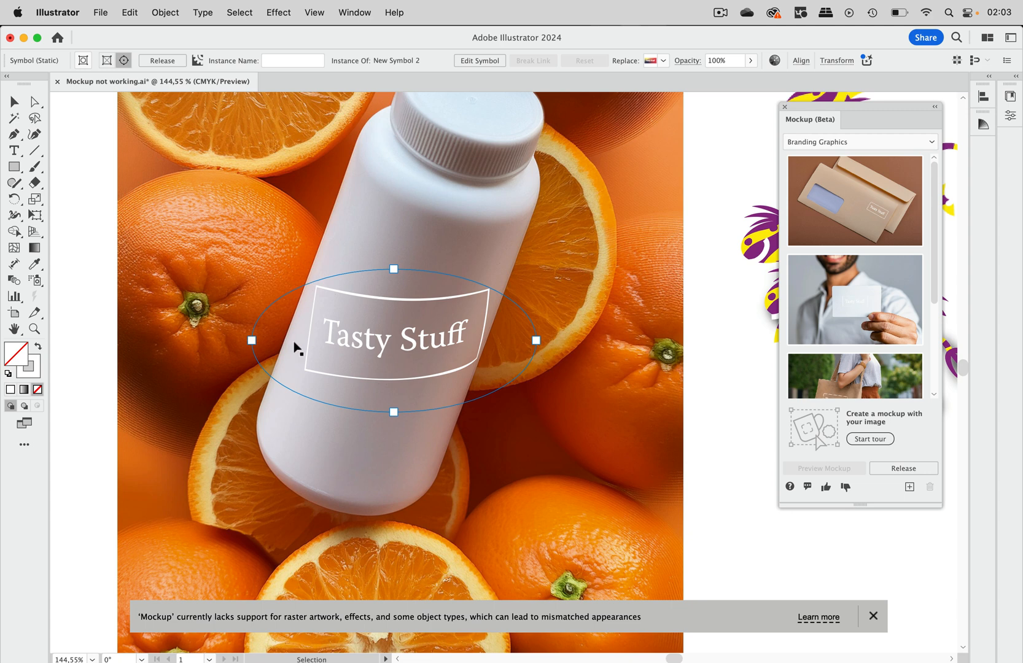
pyautogui.moveTo(538, 339)
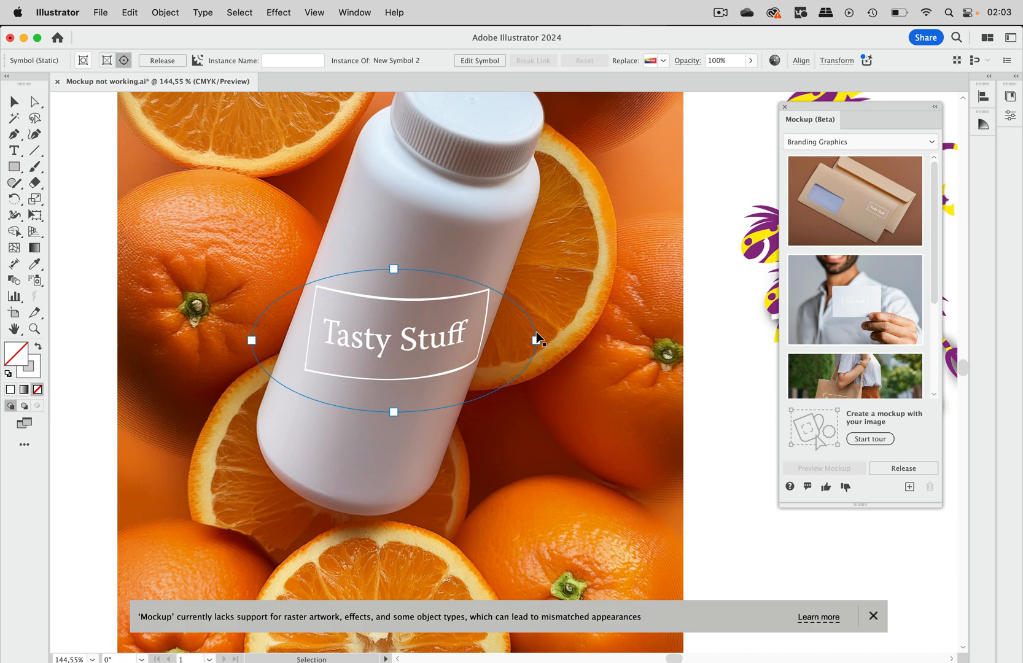
pyautogui.click(874, 617)
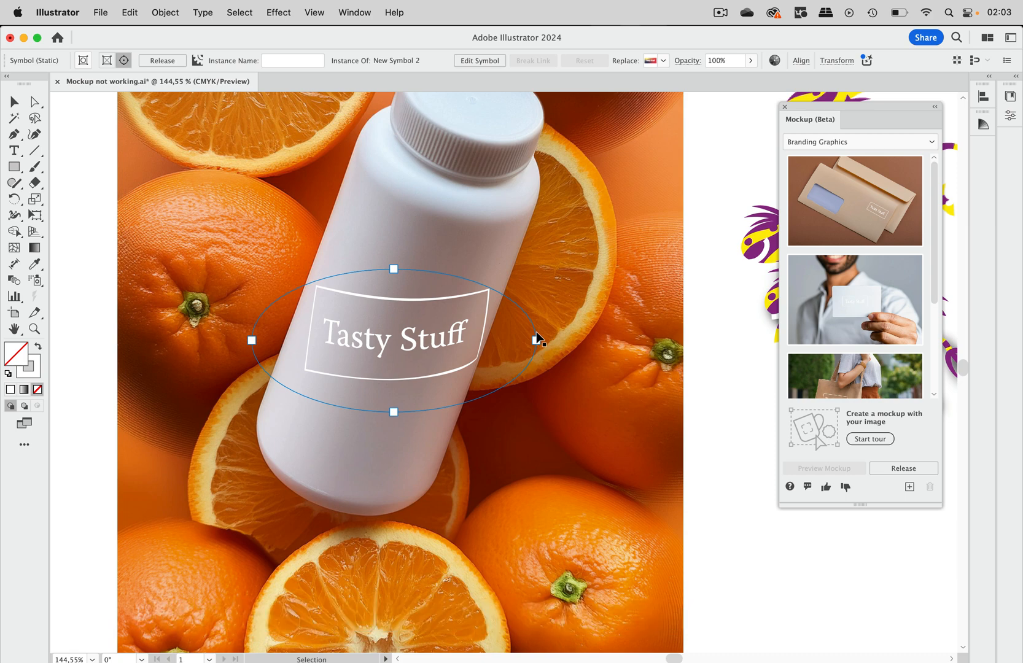
pyautogui.moveTo(540, 334)
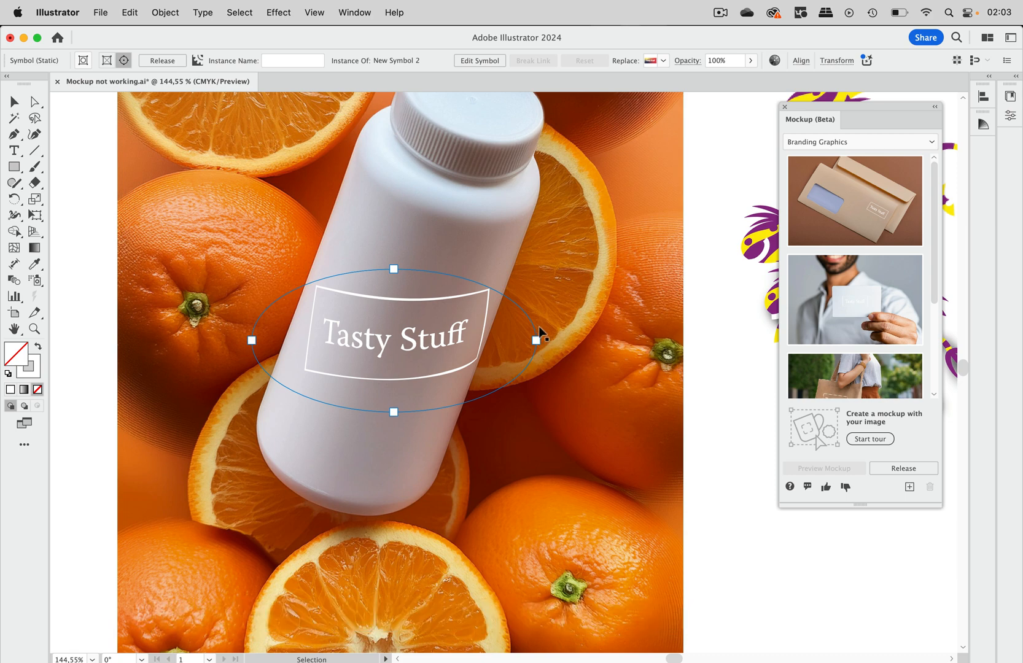
pyautogui.click(903, 468)
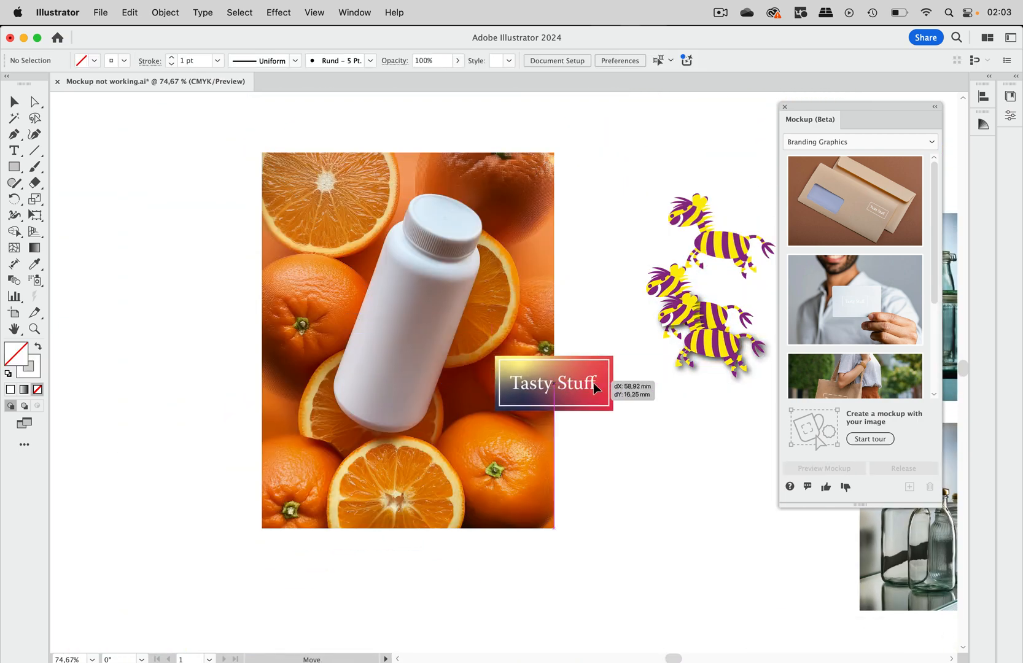
# Step: Set the Tasty Stuff label beside the photo, then create a mockup of the zebra on the glass jars photo
pyautogui.click(823, 468)
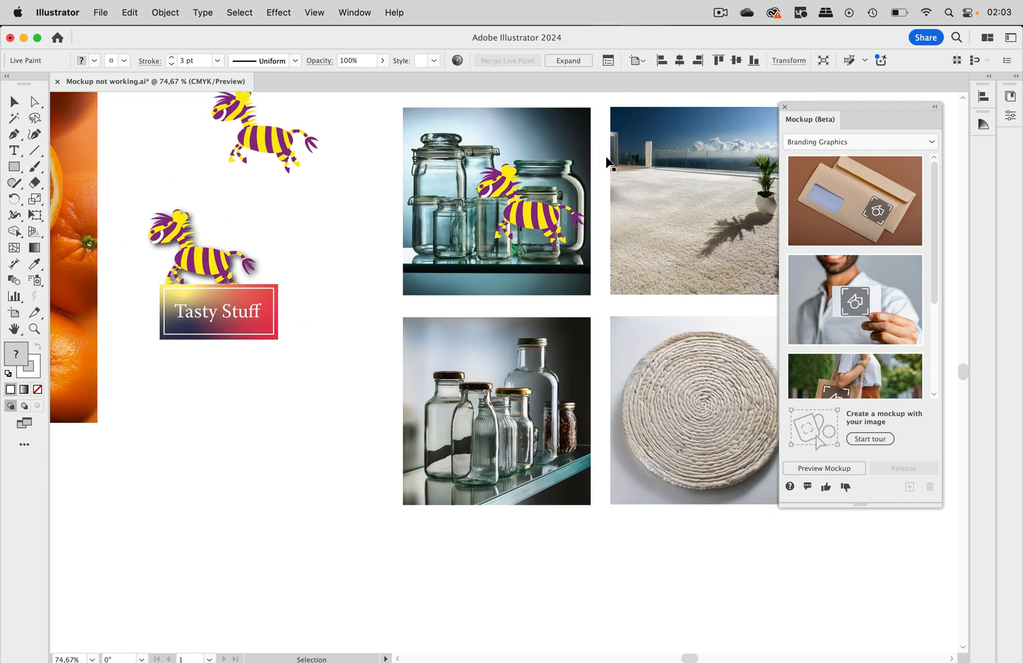
pyautogui.click(539, 217)
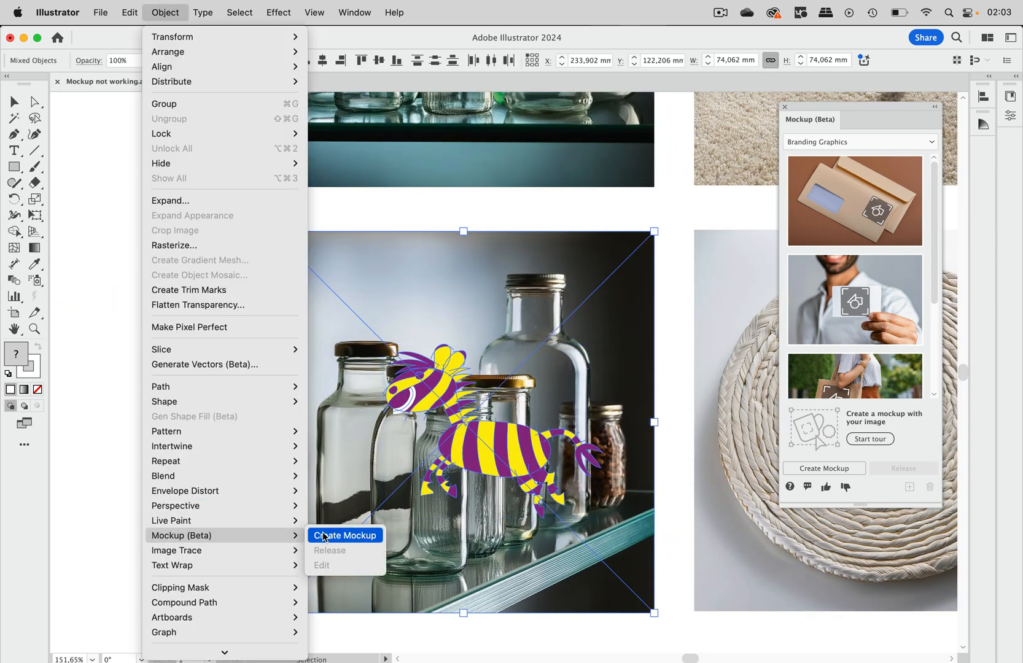
pyautogui.click(344, 535)
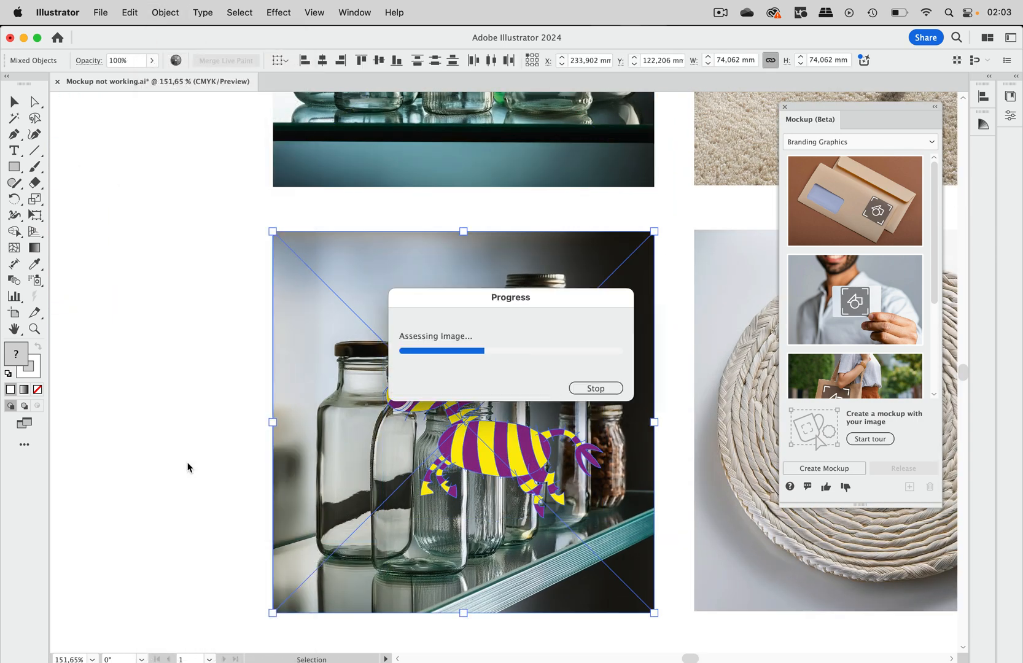
pyautogui.click(822, 468)
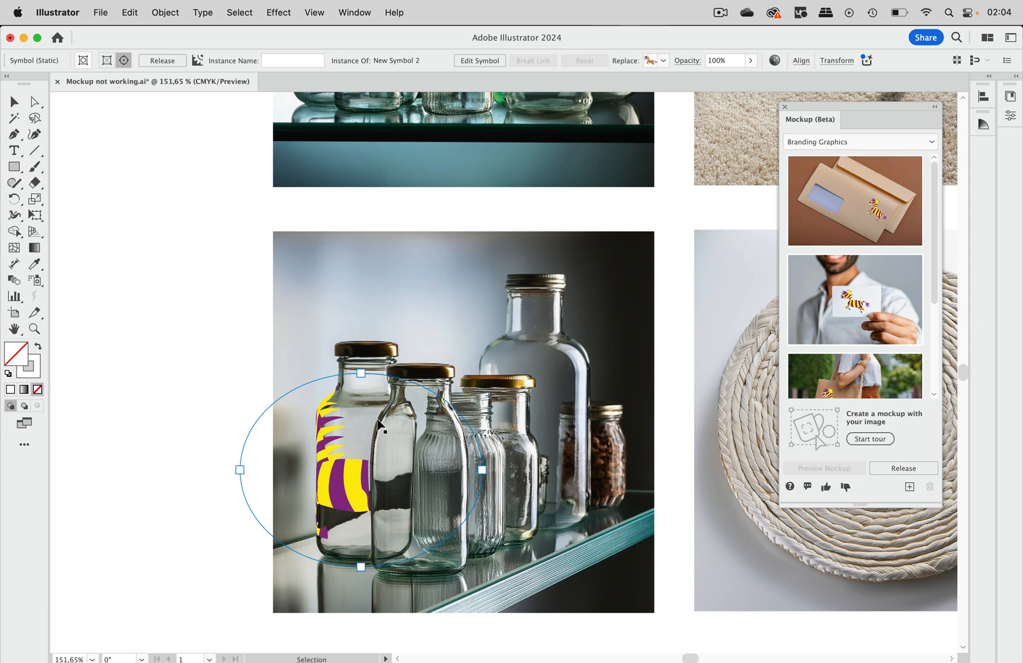
pyautogui.moveTo(250, 359)
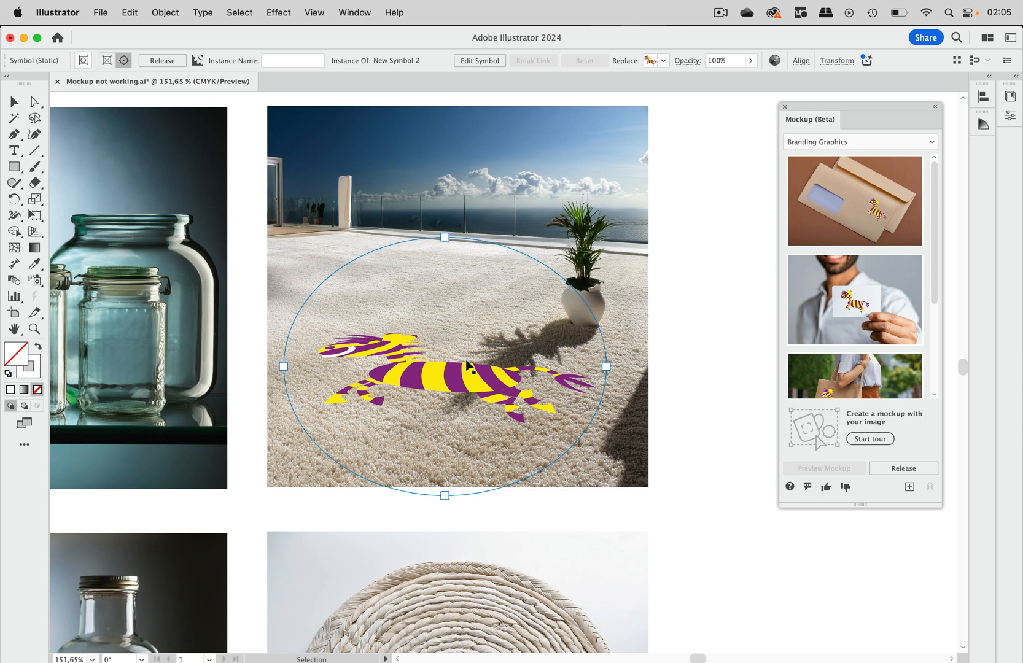
pyautogui.moveTo(567, 328)
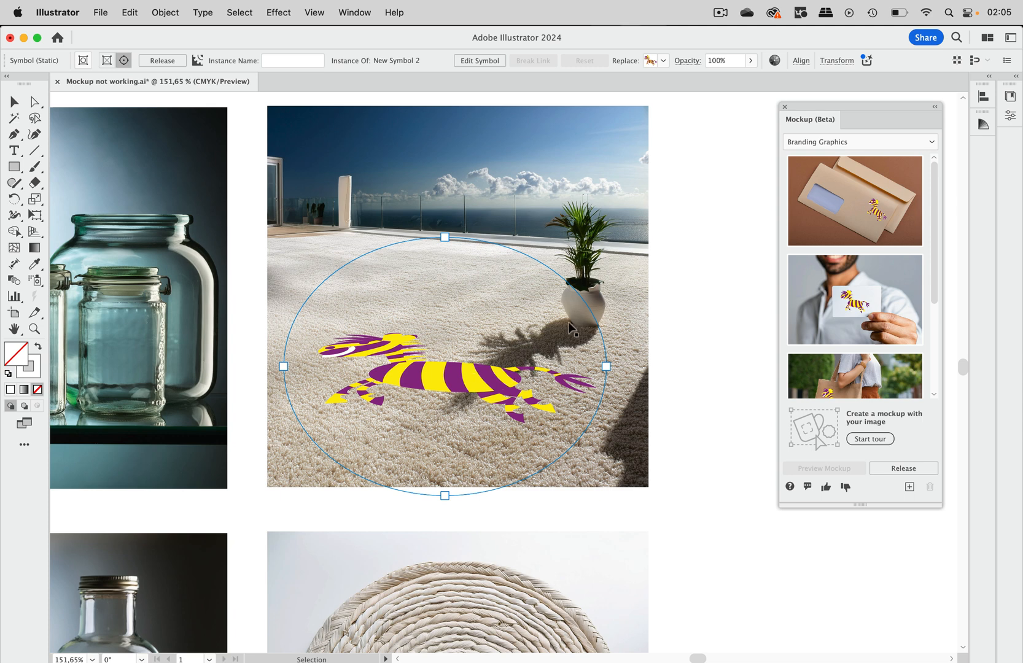
pyautogui.moveTo(479, 407)
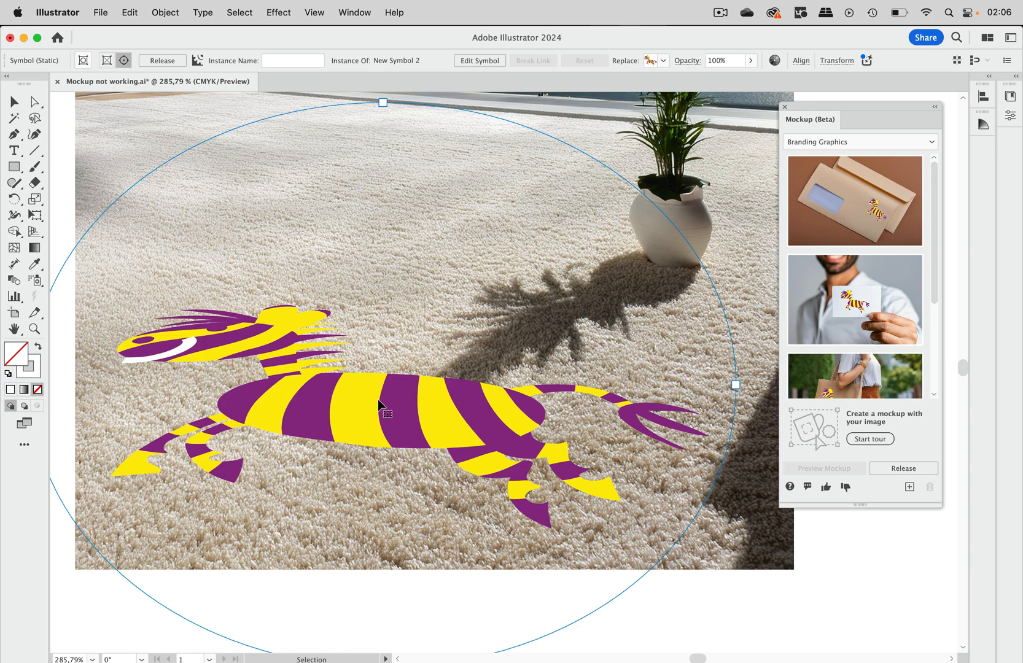
pyautogui.moveTo(374, 397)
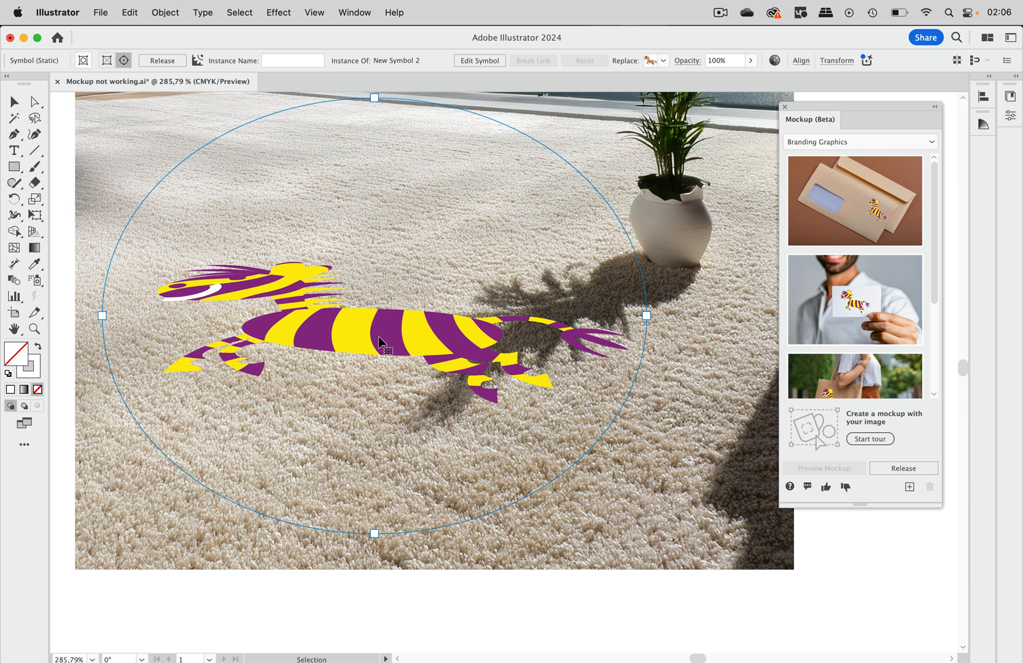
pyautogui.moveTo(511, 33)
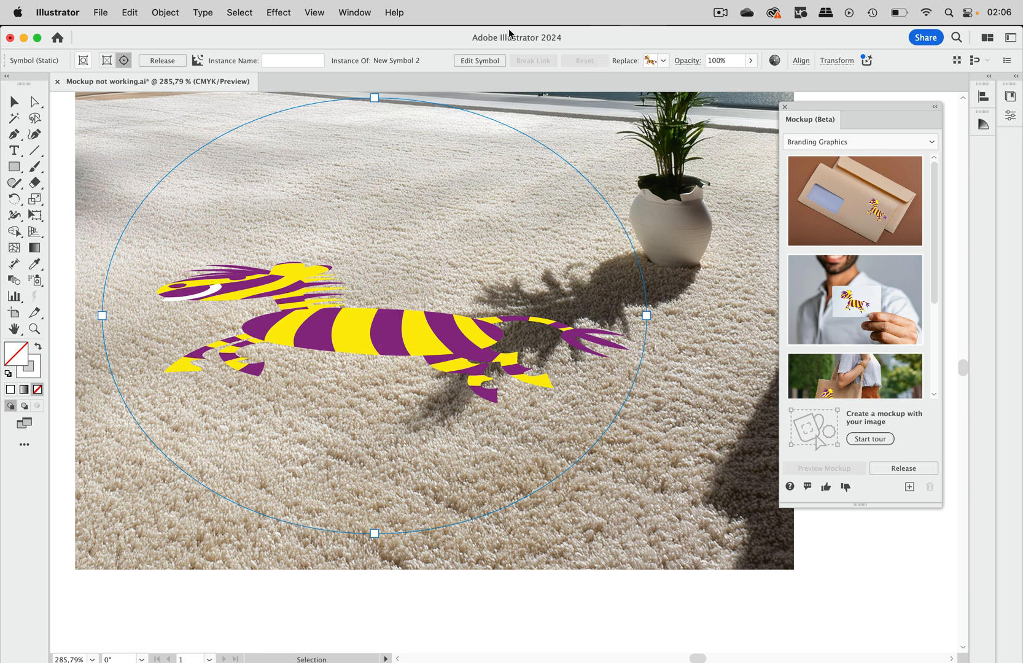
# Step: Bring up the Transparency panel and switch the carpet zebra's blending mode from Normal to Multiply
pyautogui.click(354, 12)
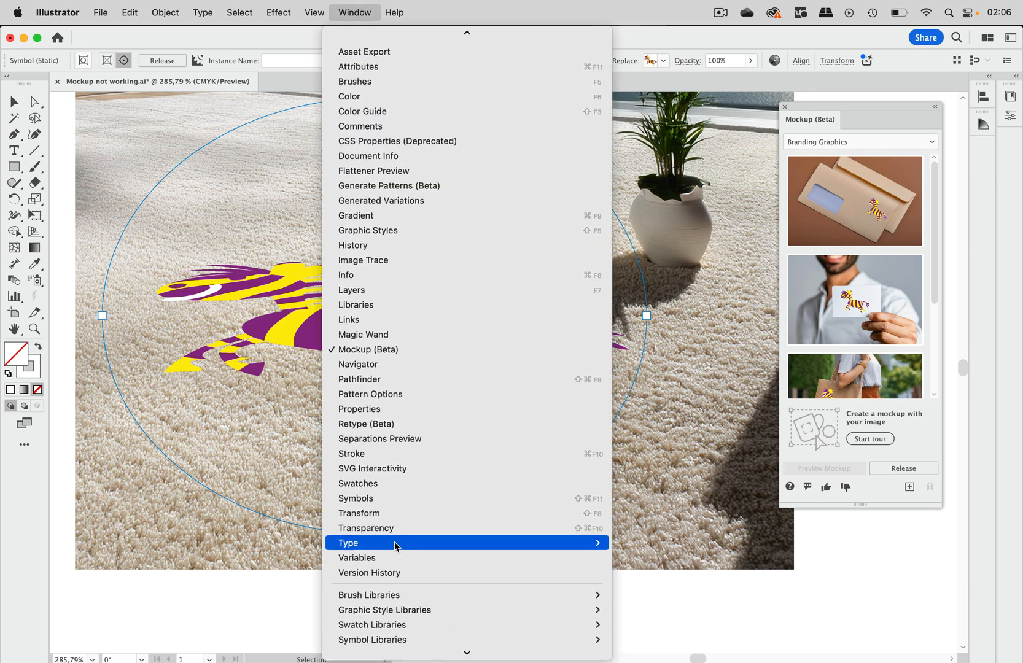
pyautogui.click(366, 532)
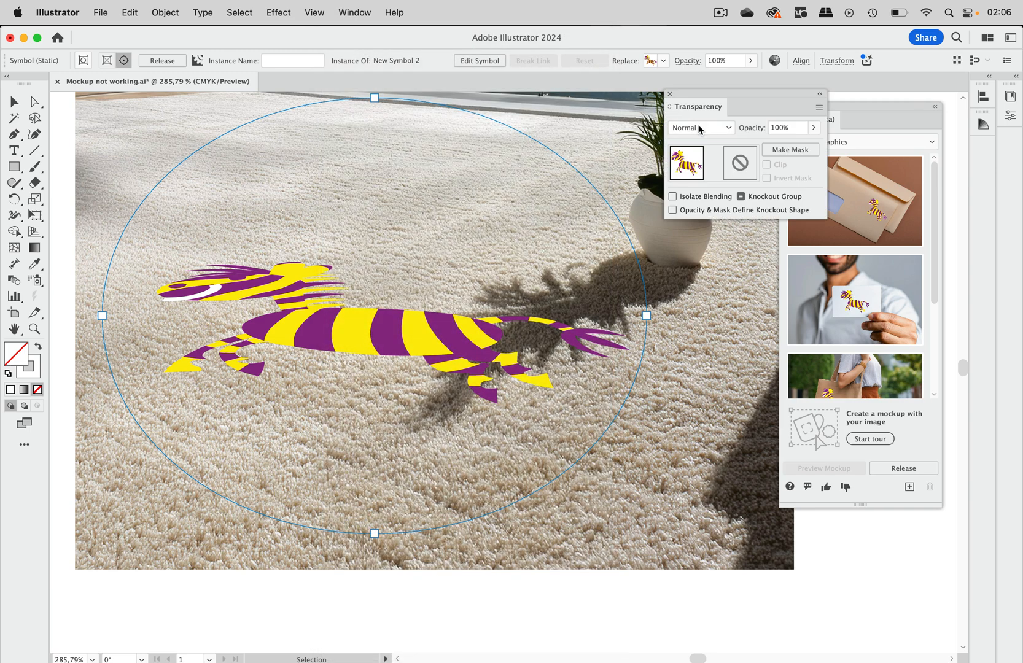
pyautogui.click(701, 128)
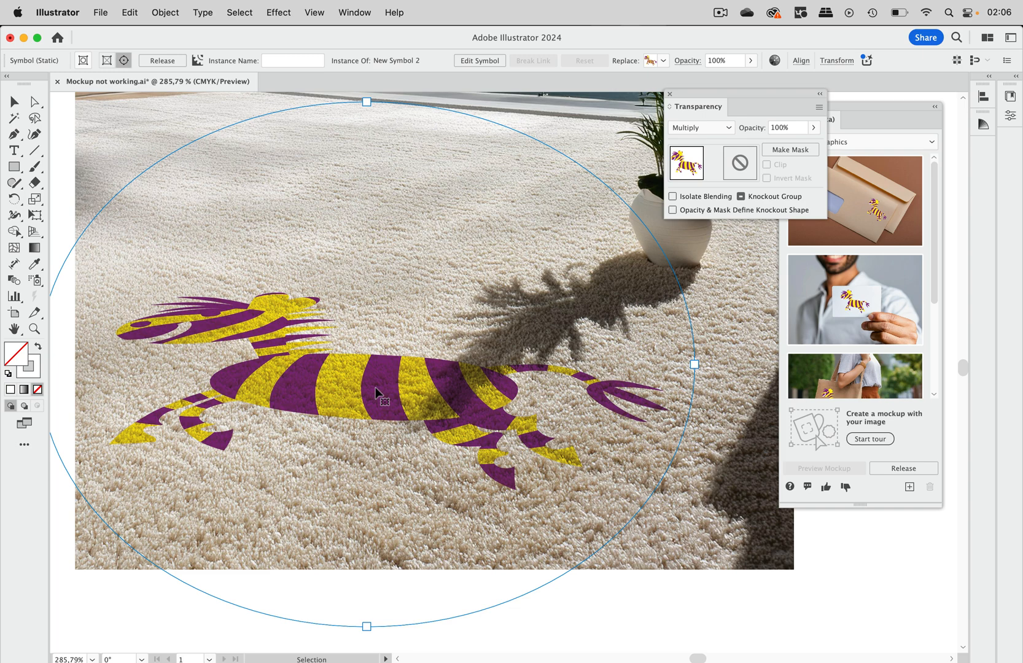
pyautogui.moveTo(339, 415)
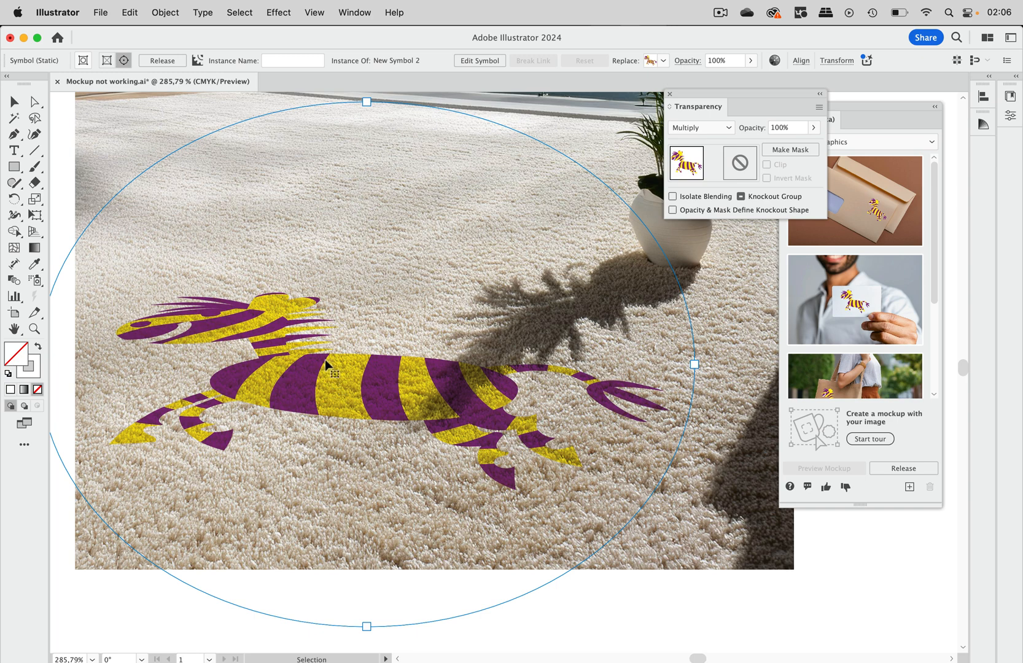
pyautogui.moveTo(431, 369)
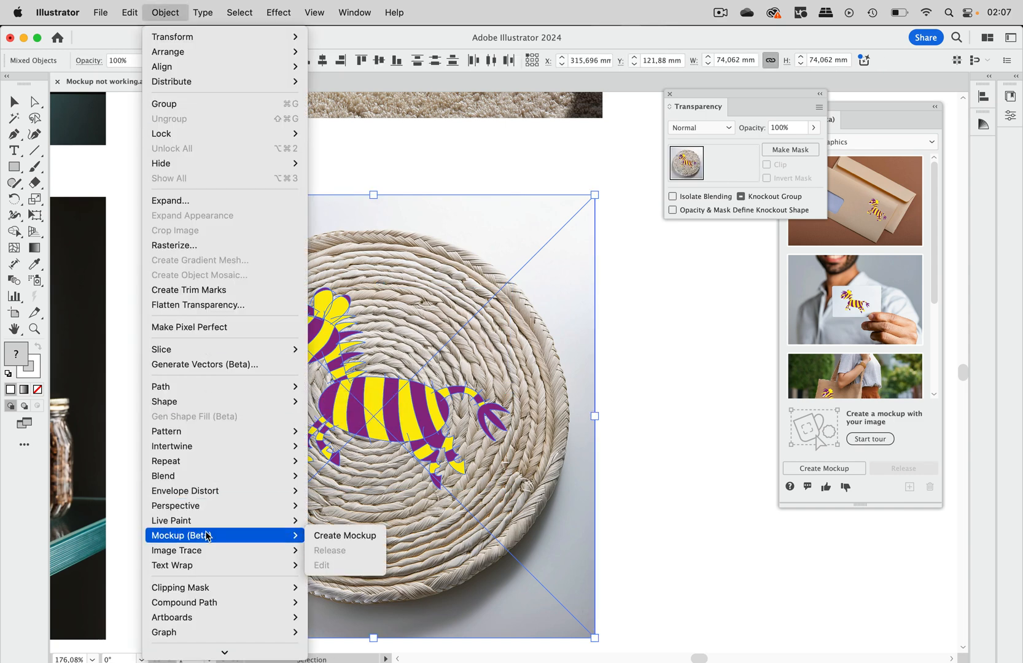
# Step: Create a mockup of the zebra on the round woven mat photo
pyautogui.click(344, 534)
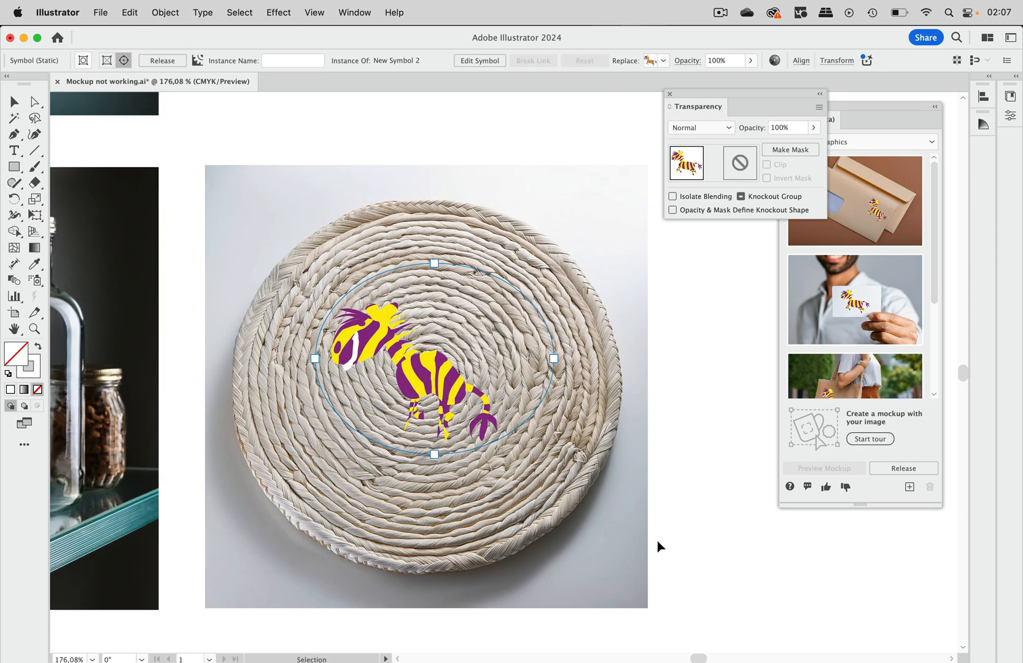
pyautogui.moveTo(616, 481)
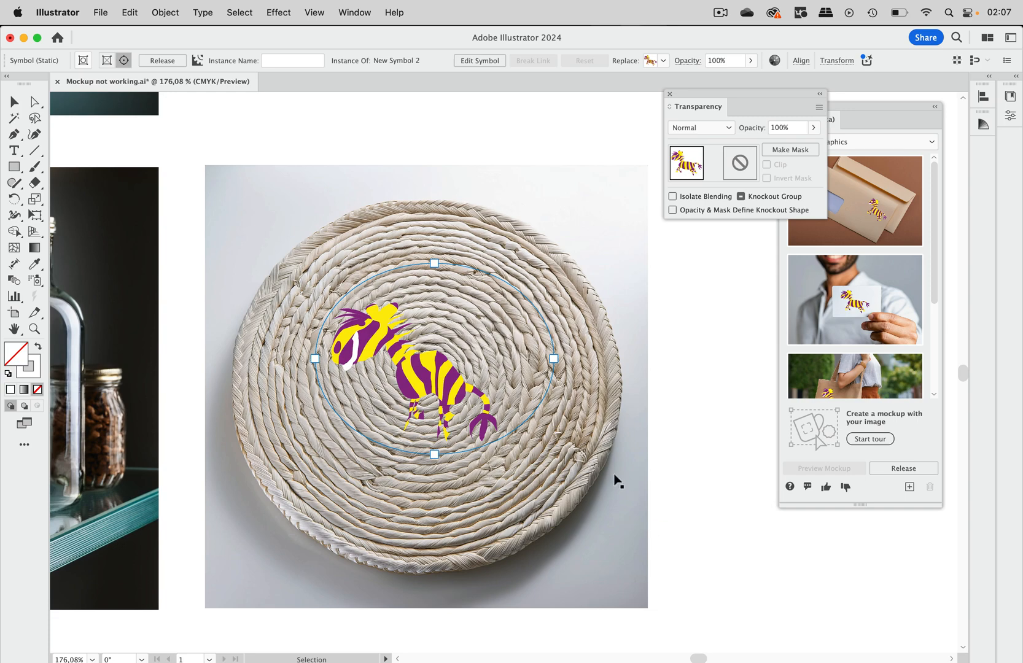